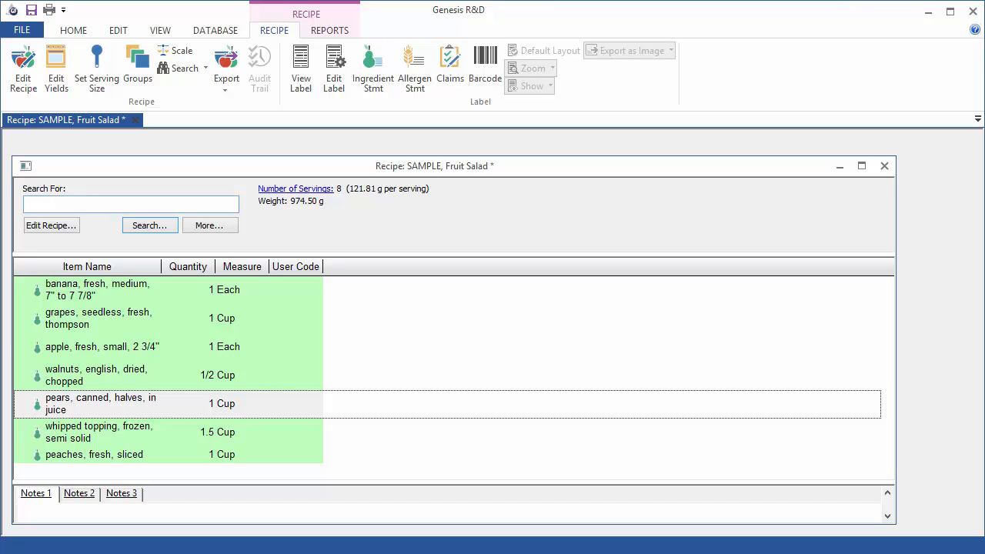
# Show the nutrition report options for the SAMPLE, Fruit Salad recipe.
pyautogui.click(131, 203)
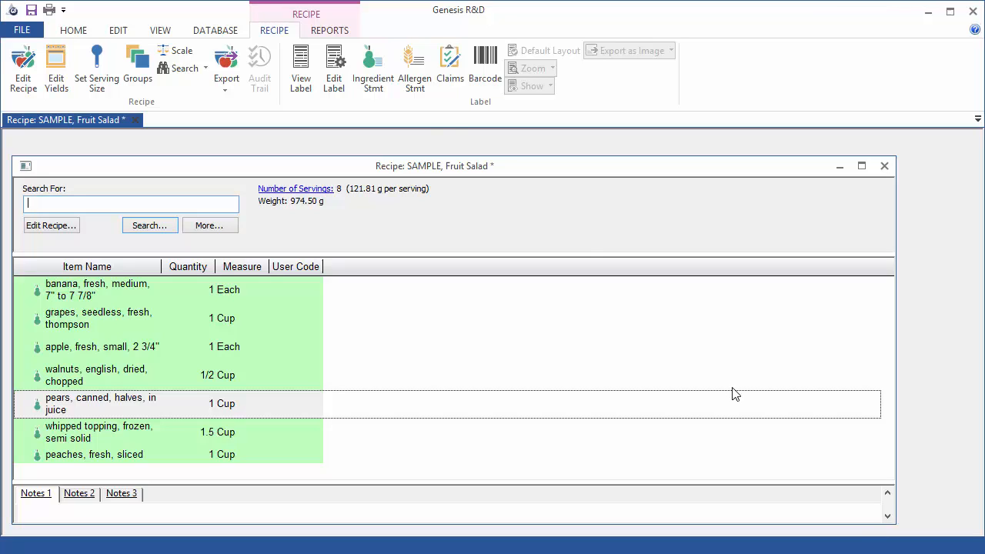
pyautogui.click(330, 30)
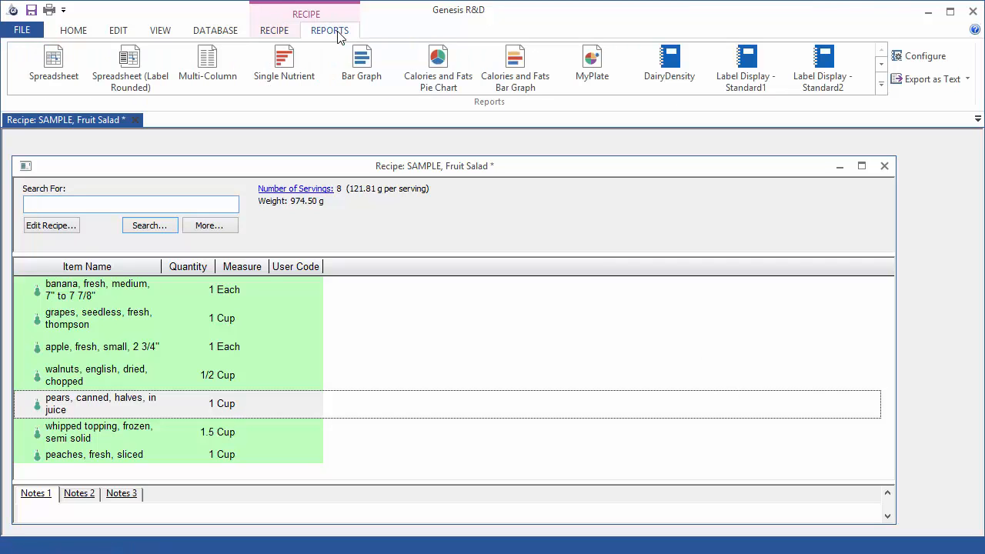
# Open the per-serving nutrient spreadsheet and scroll right to see more nutrient columns.
pyautogui.click(54, 65)
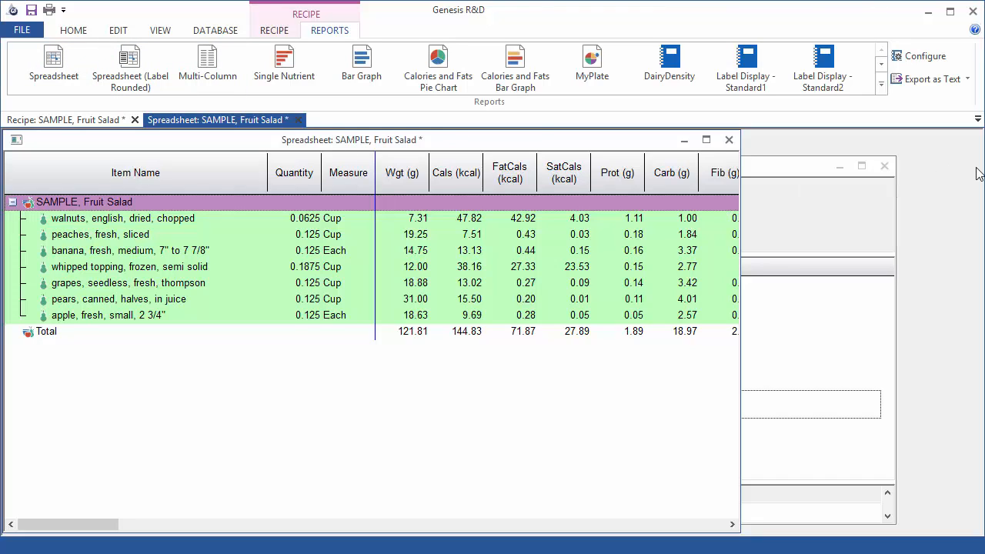
pyautogui.moveTo(868, 146)
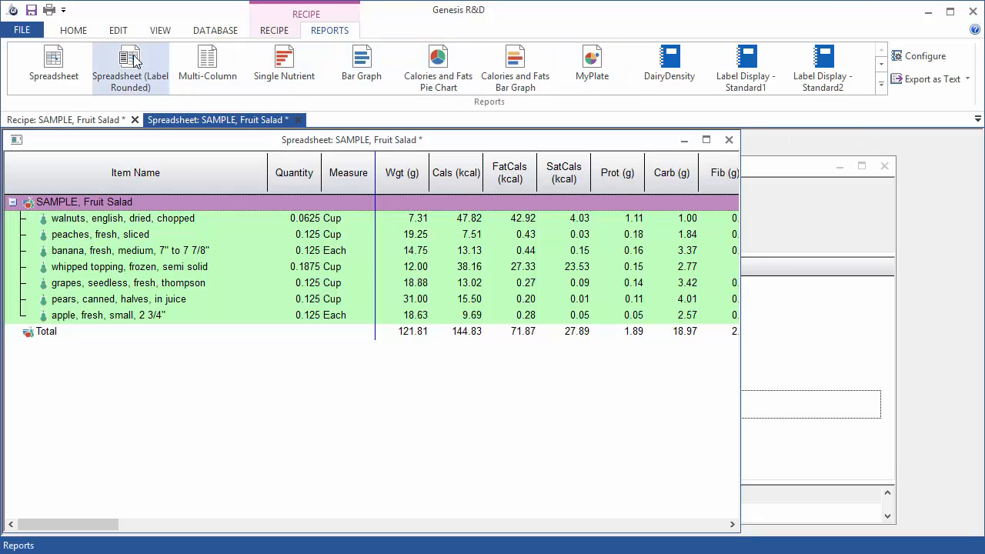
pyautogui.click(456, 170)
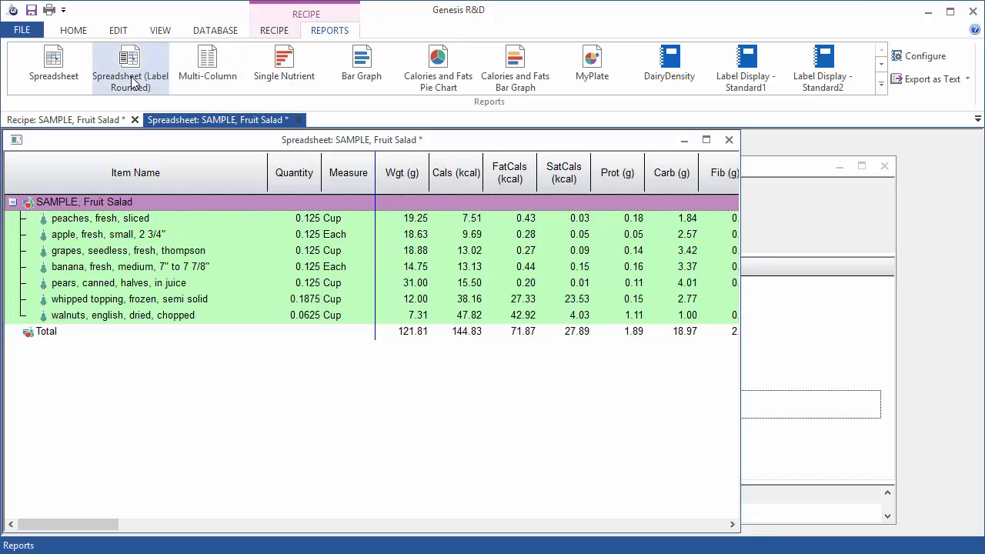
pyautogui.moveTo(434, 515)
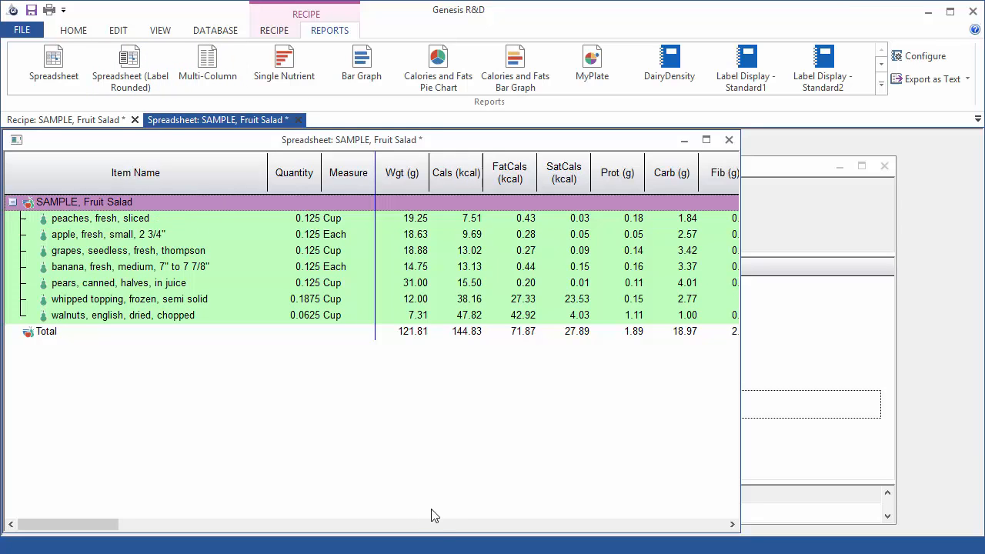
pyautogui.hscroll(3)
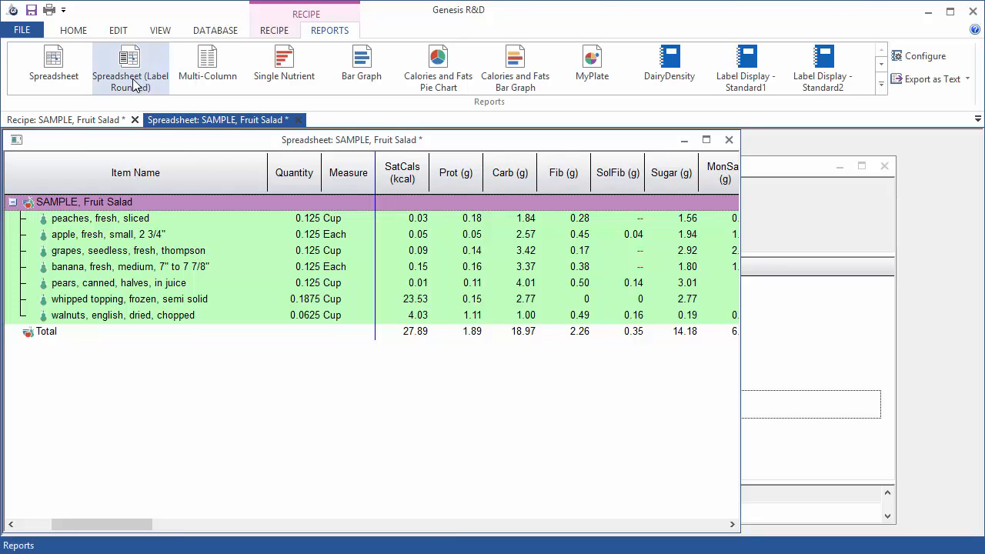
# Open the label-rounded spreadsheet with Total Row and % Daily Values enabled.
pyautogui.click(130, 65)
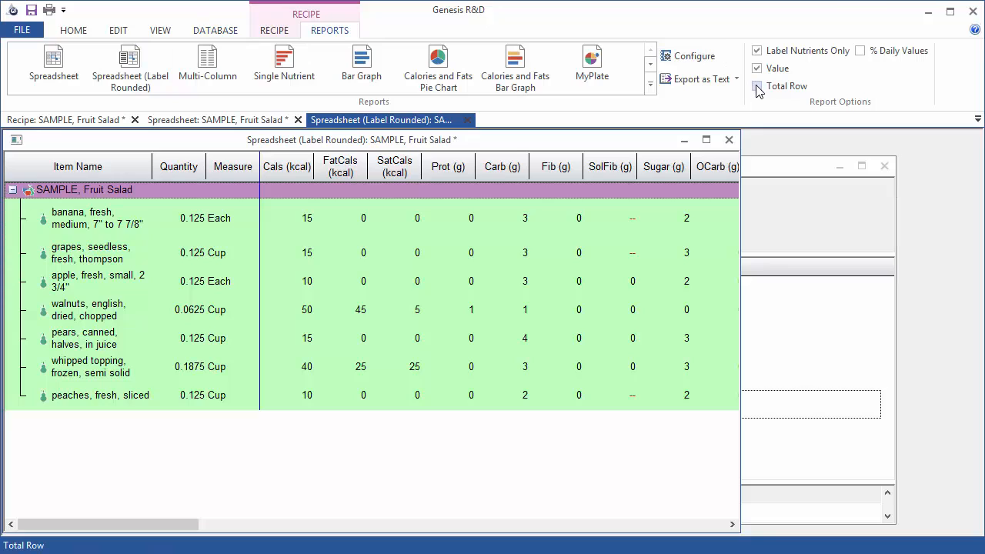
pyautogui.click(756, 85)
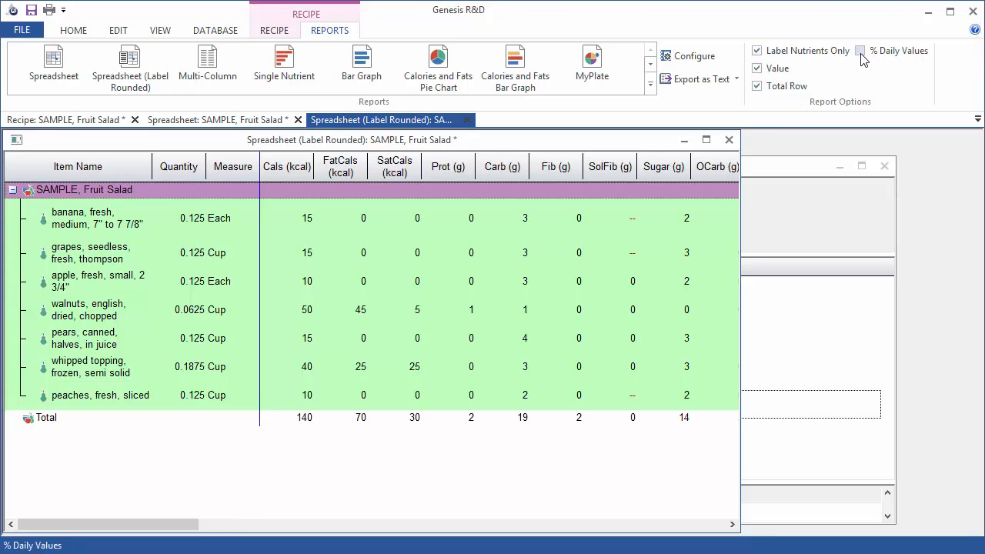
pyautogui.click(860, 50)
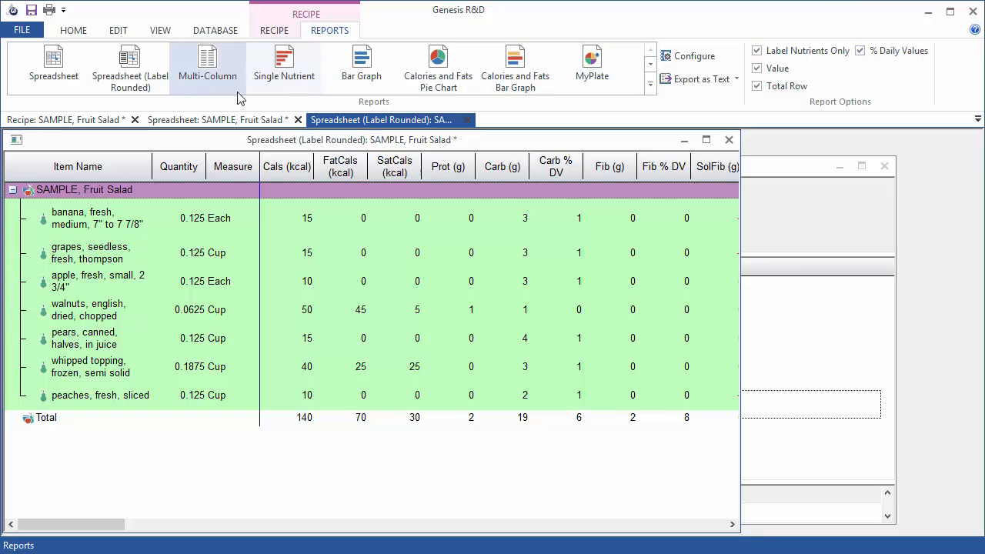
# Open the Multi-Column report showing nutrients per serving and per 100 g.
pyautogui.click(207, 65)
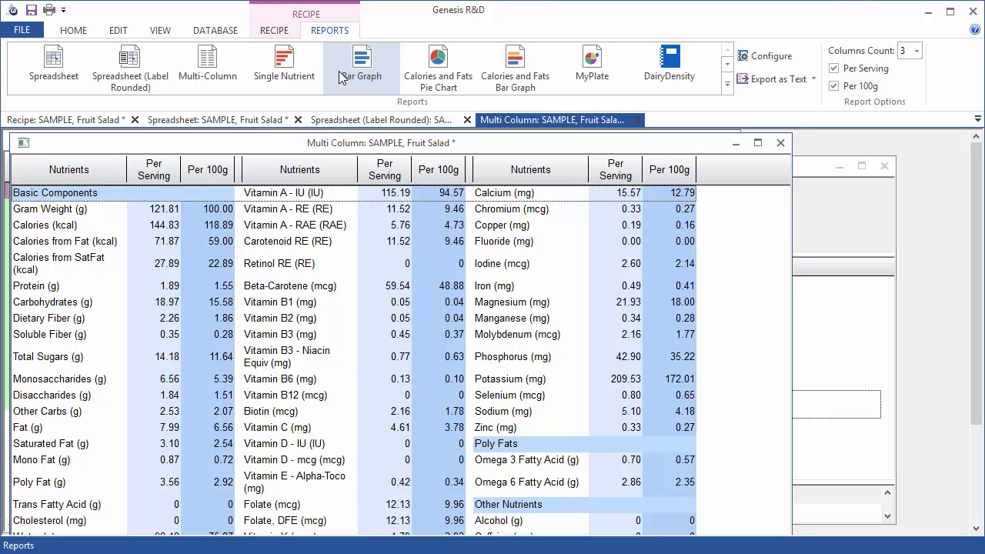
# Open the Single Nutrient report, ranking ingredients by Protein, then Carbohydrates.
pyautogui.click(283, 66)
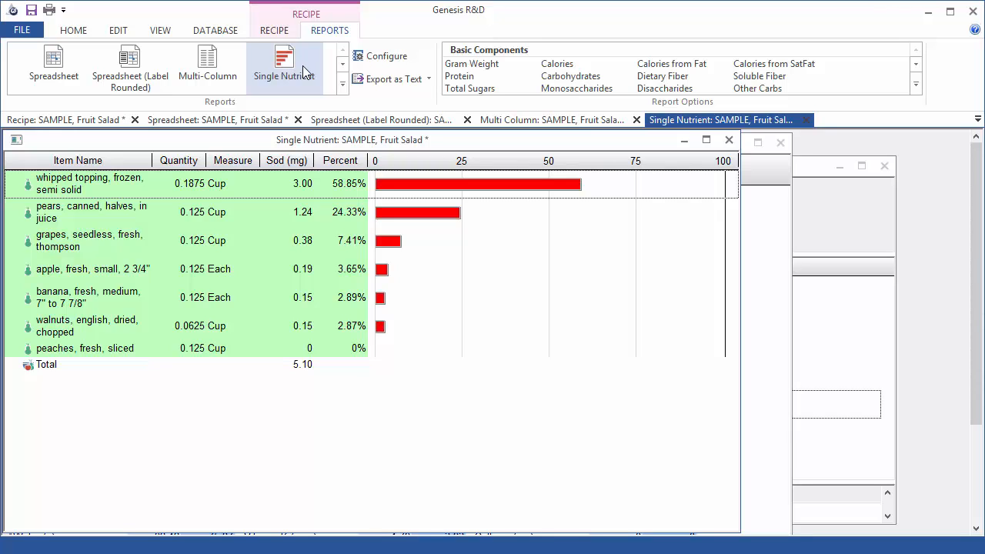
pyautogui.moveTo(577, 110)
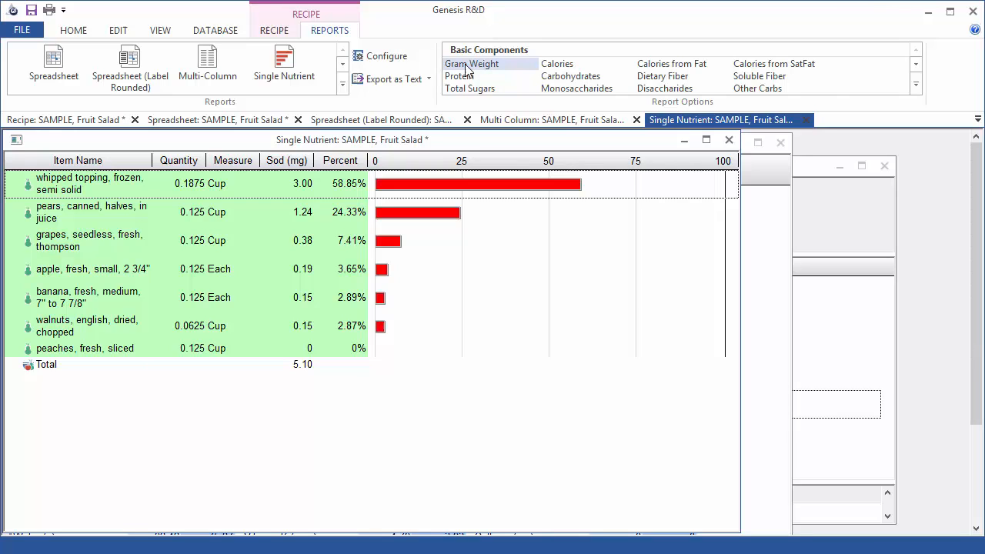
pyautogui.click(459, 76)
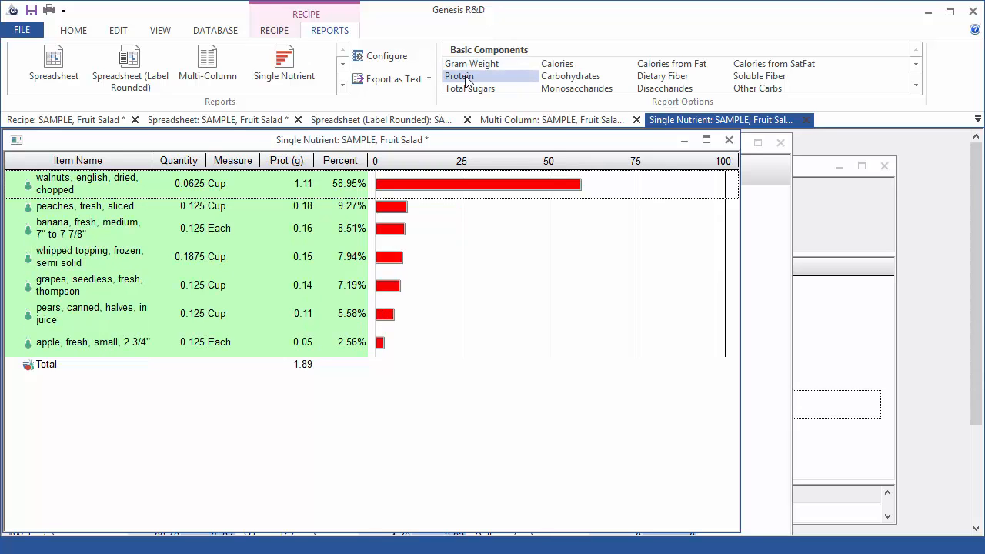
pyautogui.moveTo(471, 63)
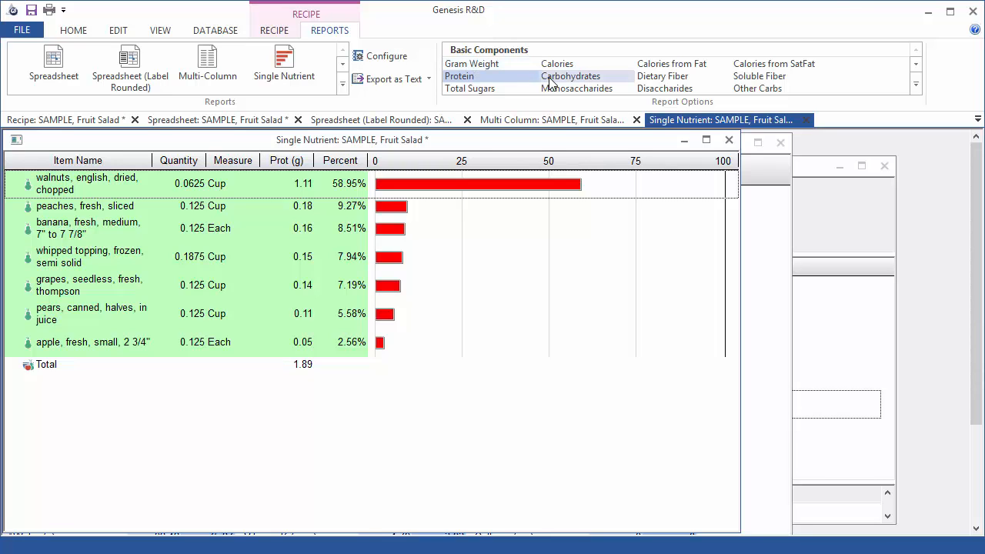
pyautogui.click(570, 76)
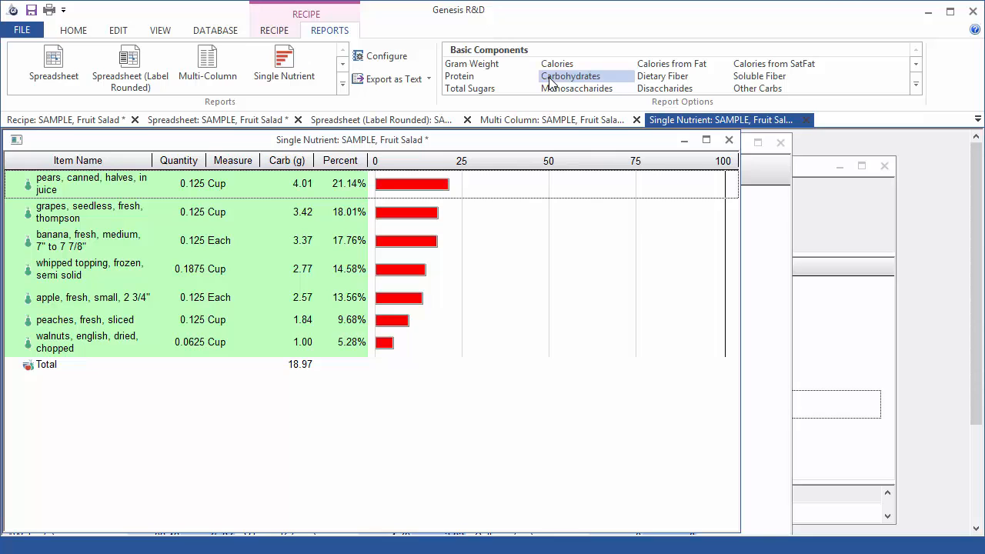
pyautogui.moveTo(331, 129)
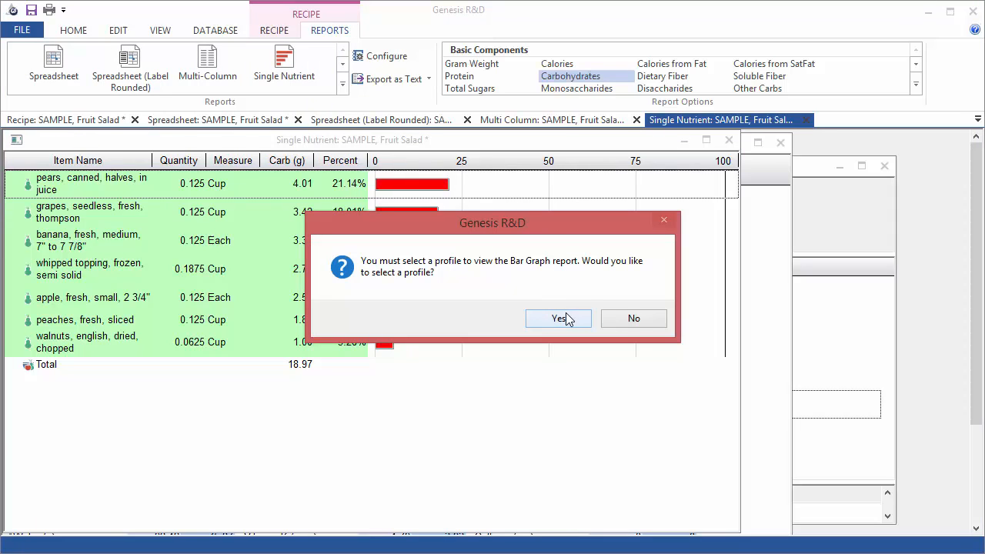
# Compare the Fruit Salad against the US Label Adult profile.
pyautogui.click(558, 318)
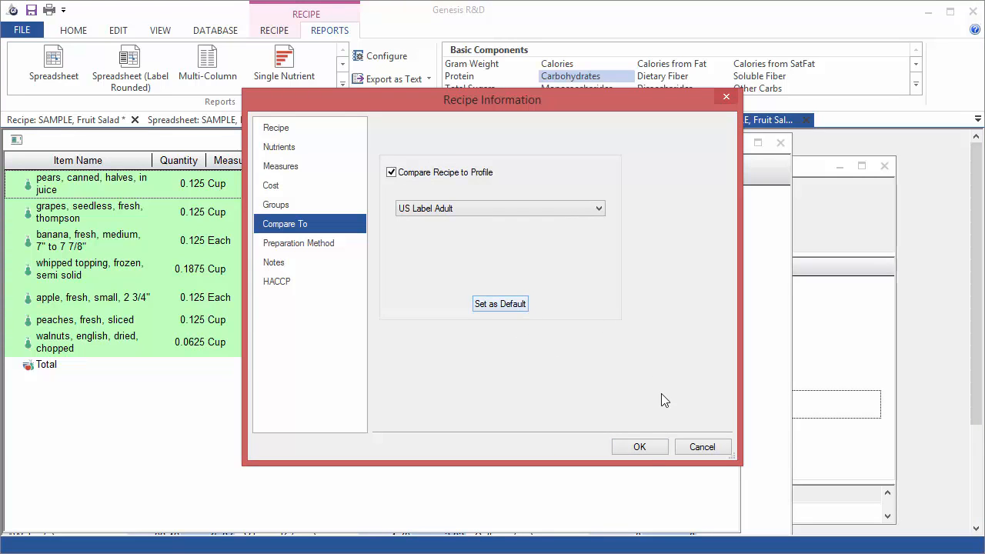
pyautogui.click(639, 446)
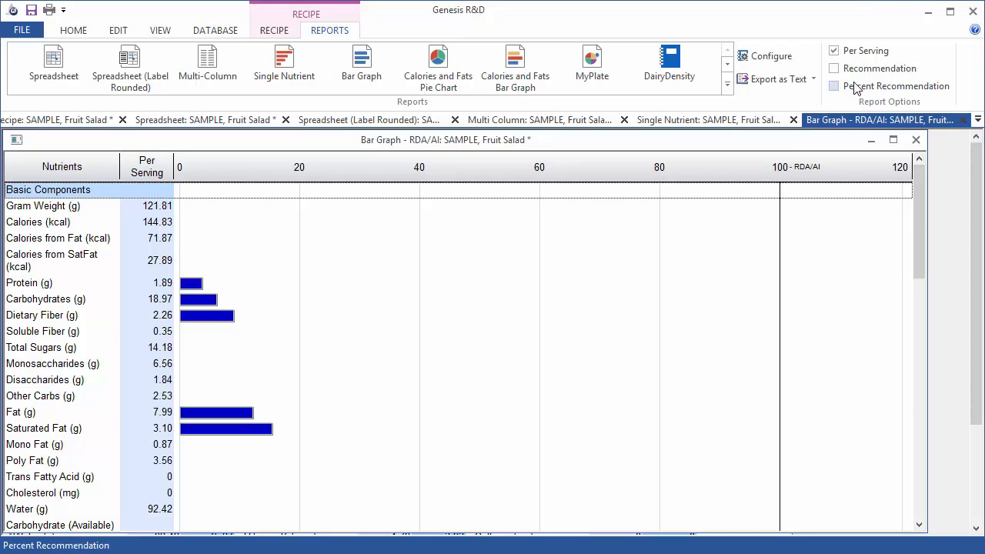
# Add recommended amounts and percent-of-recommendation columns to the bar graph.
pyautogui.click(834, 67)
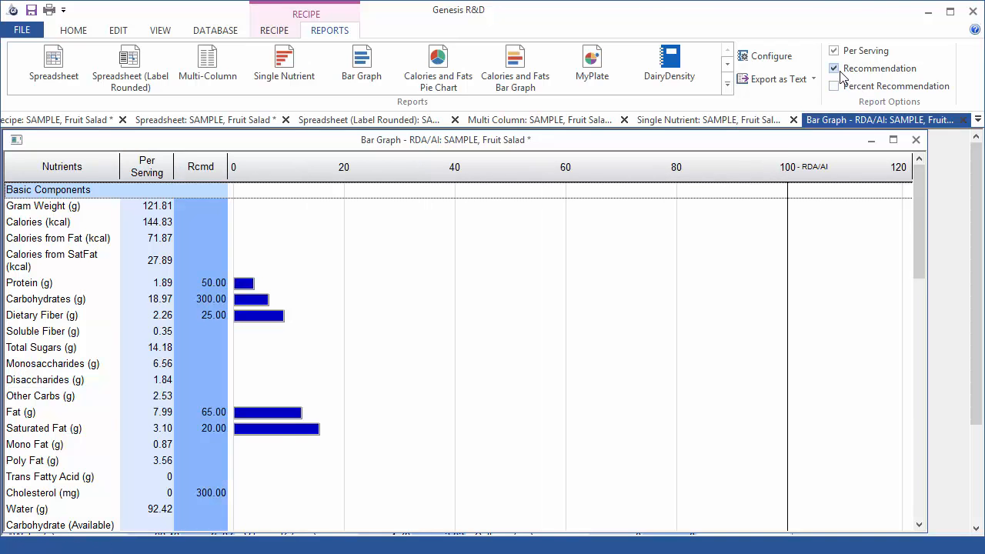
pyautogui.click(833, 86)
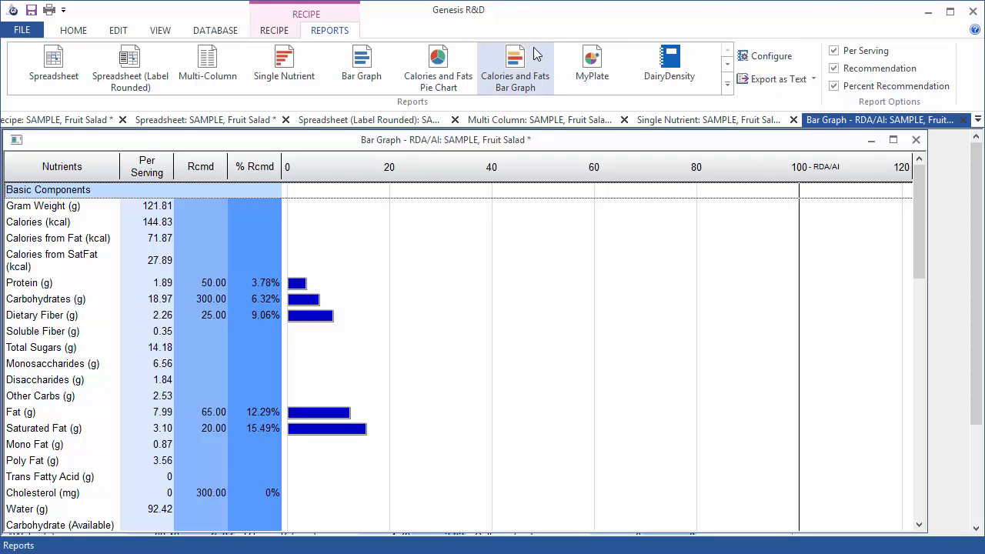
# Open the Calories and Fats Bar Graph splitting calories by macronutrient and fat type.
pyautogui.click(437, 65)
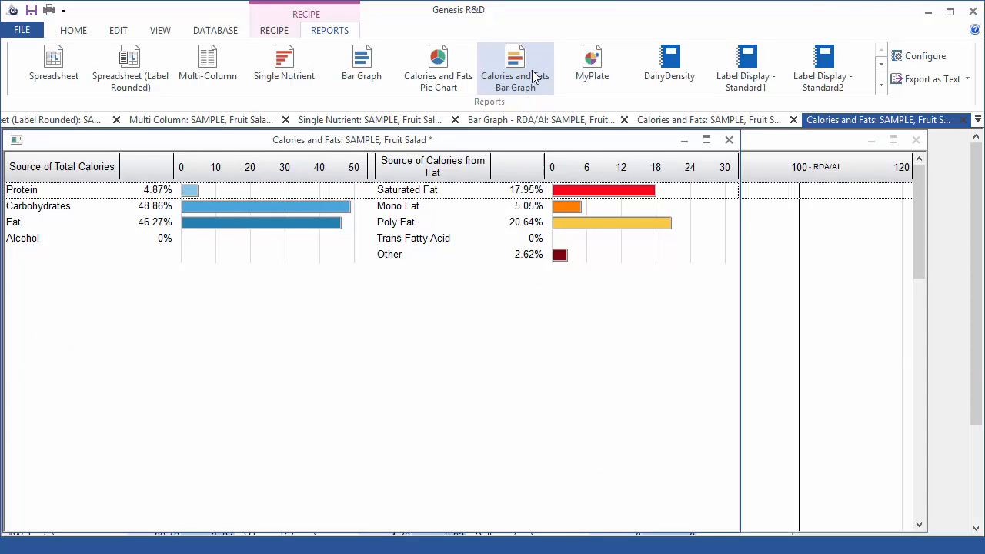
pyautogui.moveTo(591, 65)
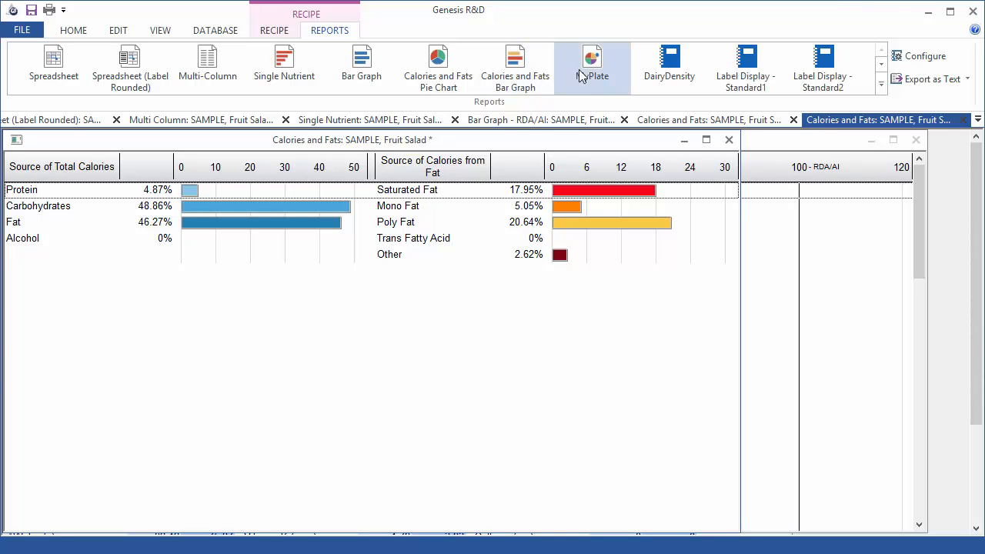
# Open the MyPlate report comparing food-group intake to a 2000-calorie pattern.
pyautogui.click(591, 66)
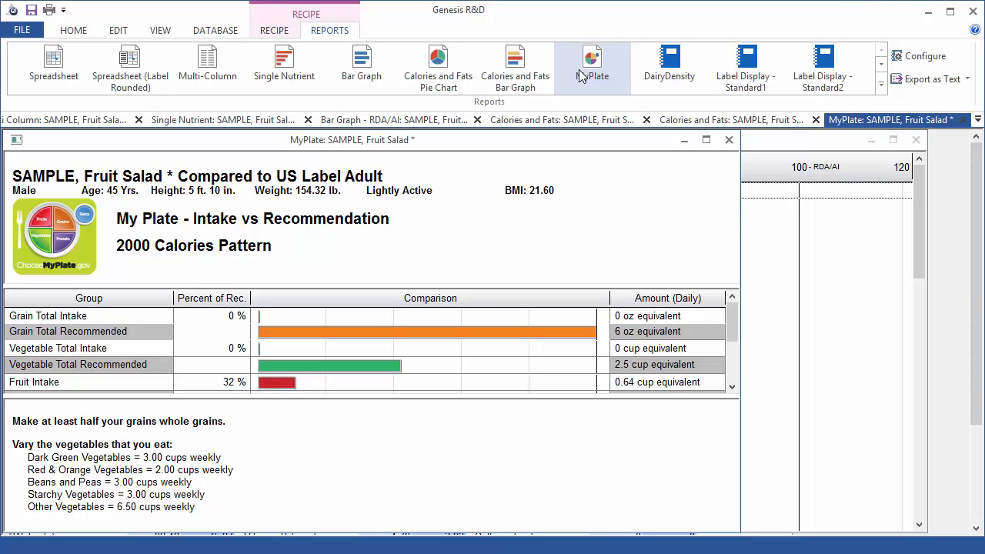
pyautogui.moveTo(604, 115)
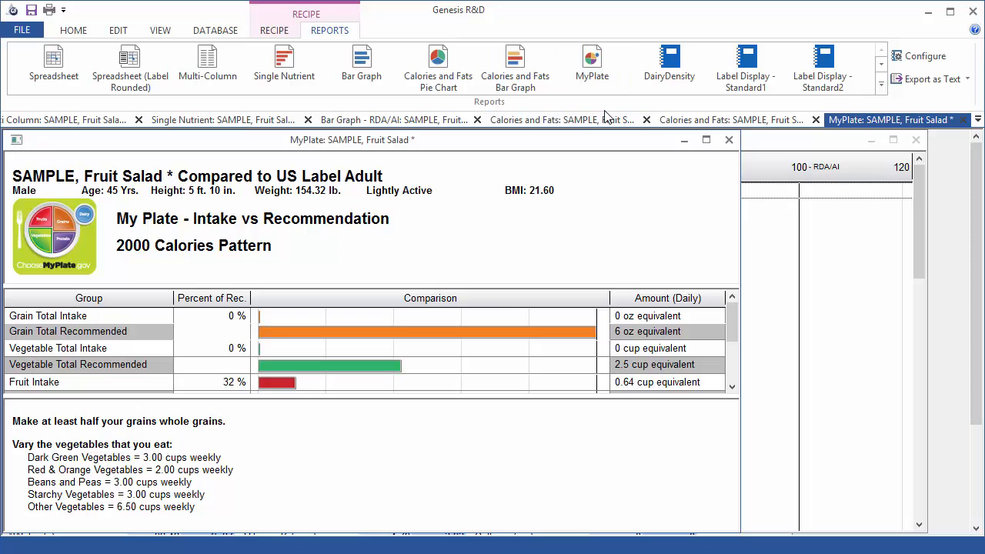
pyautogui.moveTo(613, 110)
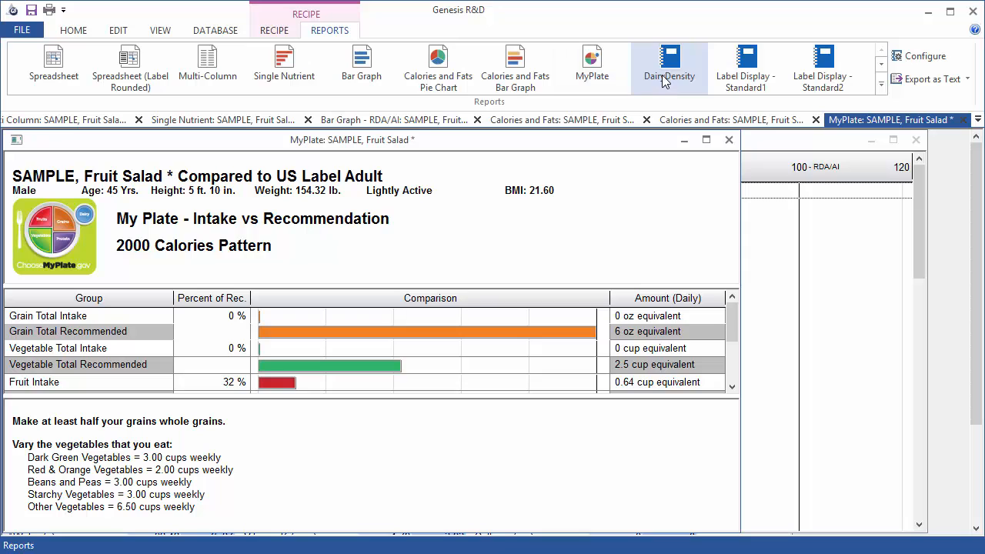
pyautogui.click(669, 65)
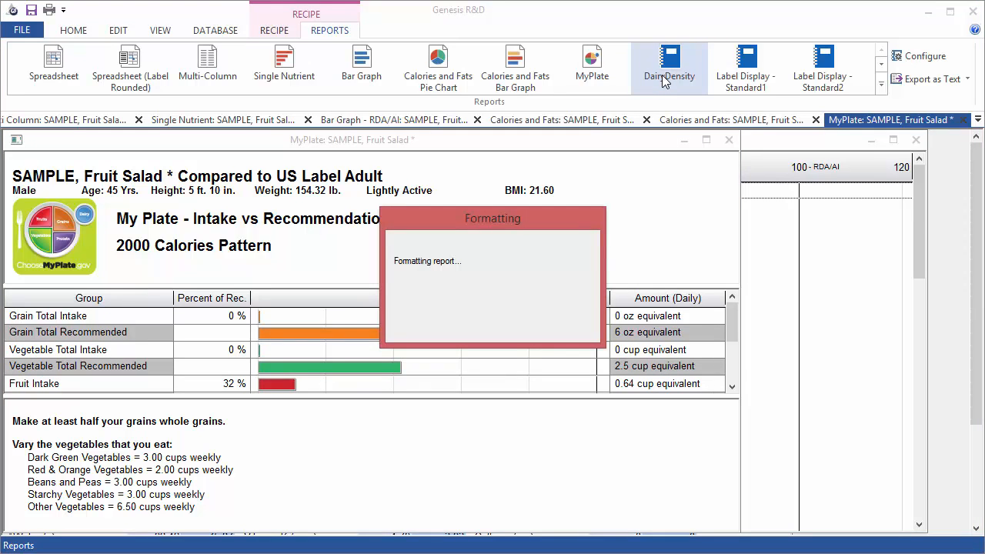
# Open the DairyDensity report showing 8.86 pounds per gallon.
pyautogui.click(668, 65)
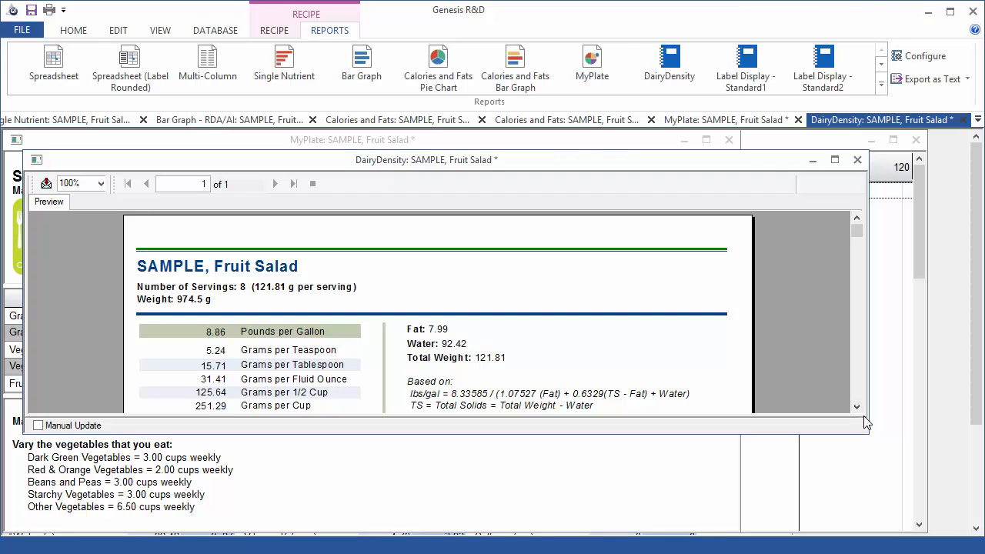
pyautogui.moveTo(868, 429)
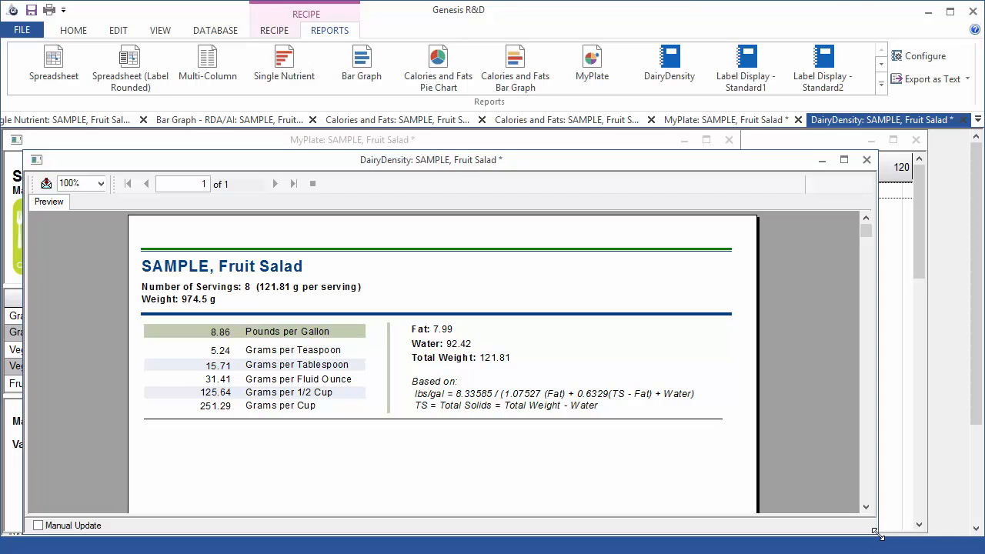
pyautogui.moveTo(785, 127)
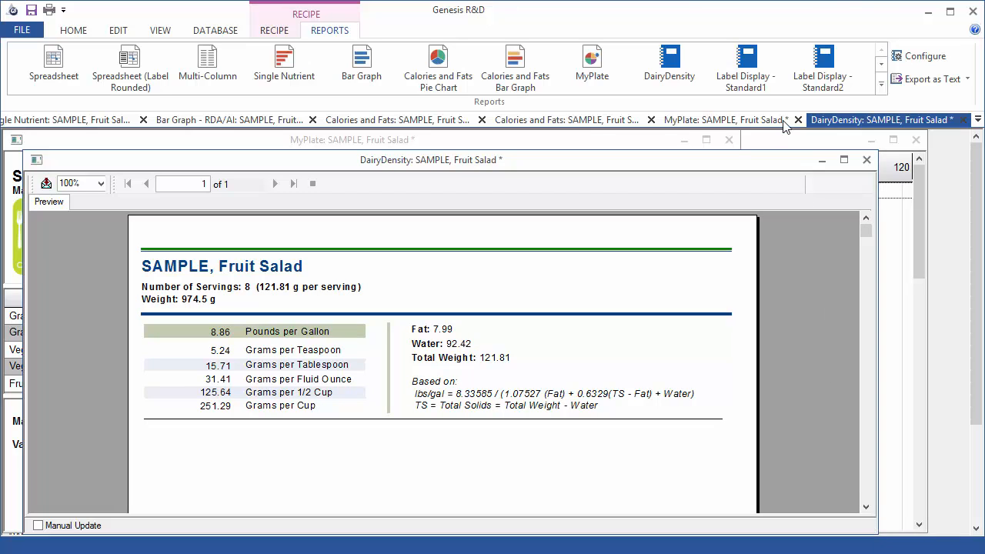
pyautogui.moveTo(746, 68)
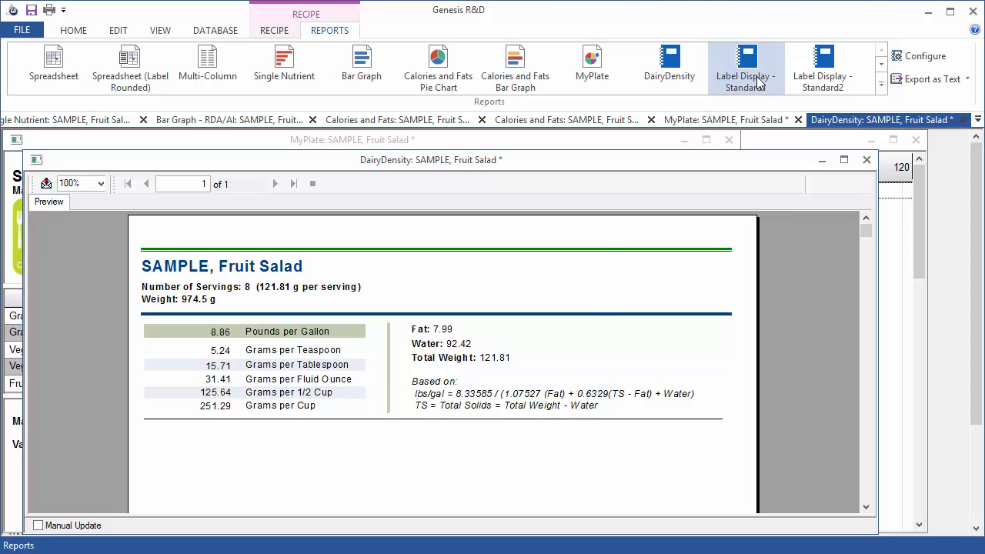
# Open the Label Display - Standard1 report and scroll to its ingredients and allergens.
pyautogui.click(744, 67)
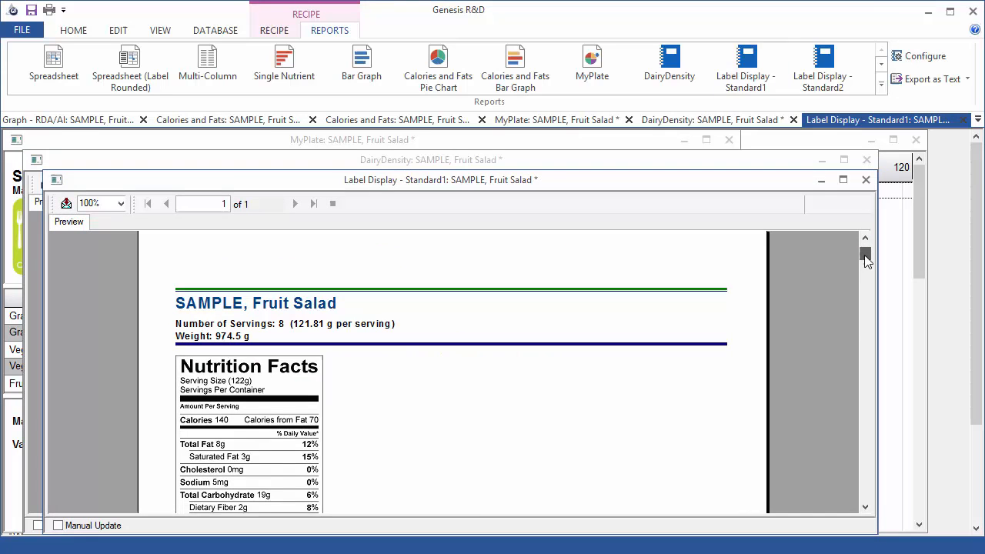
pyautogui.scroll(-3)
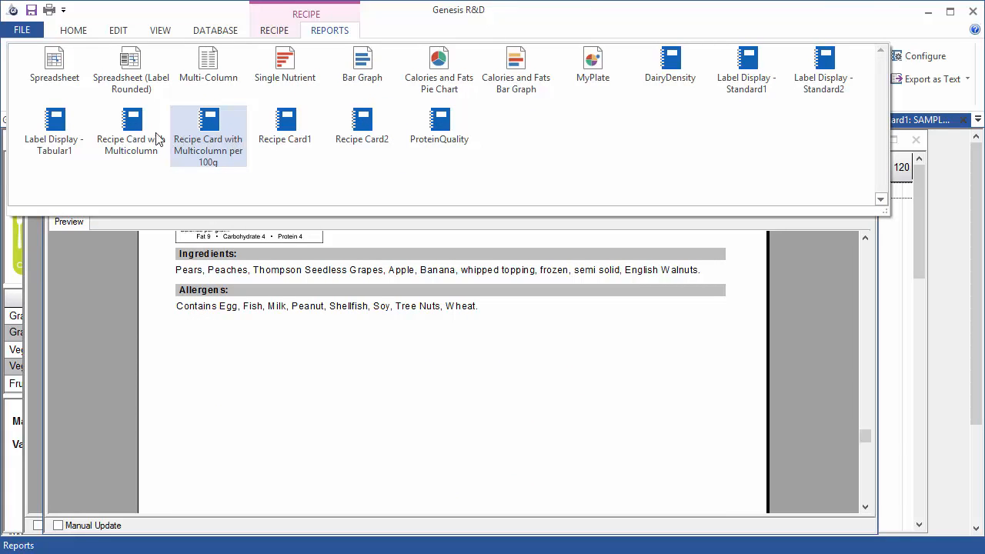
pyautogui.moveTo(131, 131)
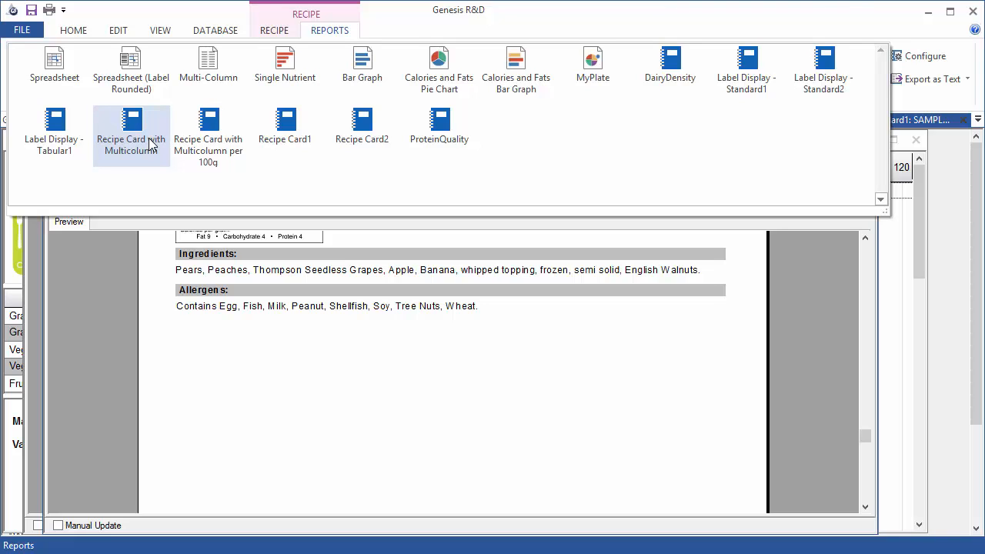
# Open Recipe Card with Multicolumn and scroll through its two-column nutrient analysis.
pyautogui.click(131, 127)
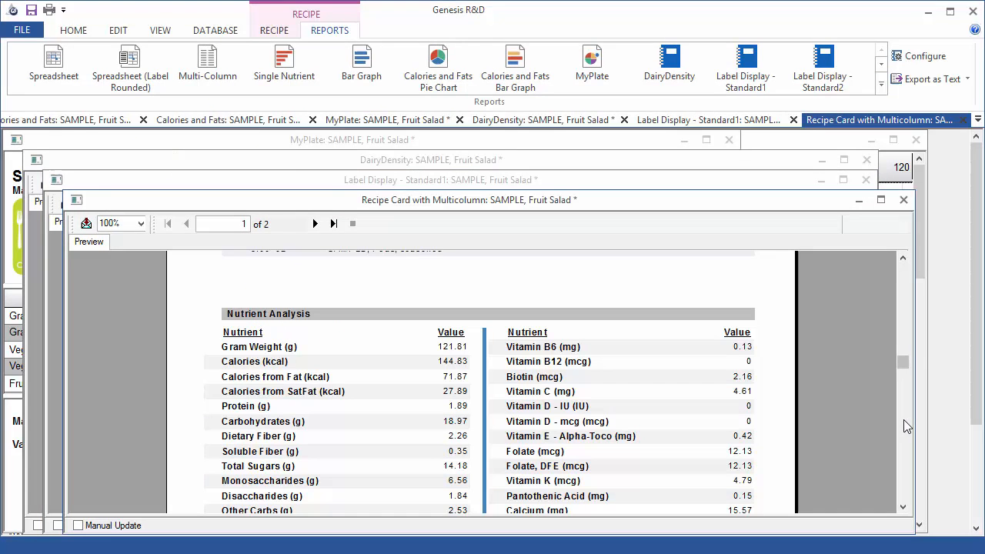
pyautogui.scroll(-3)
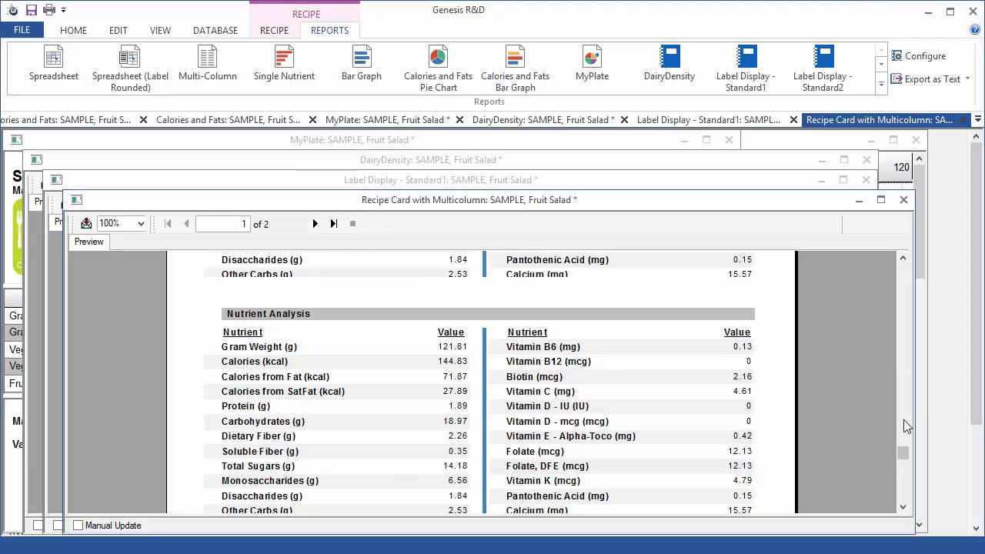
pyautogui.scroll(-3)
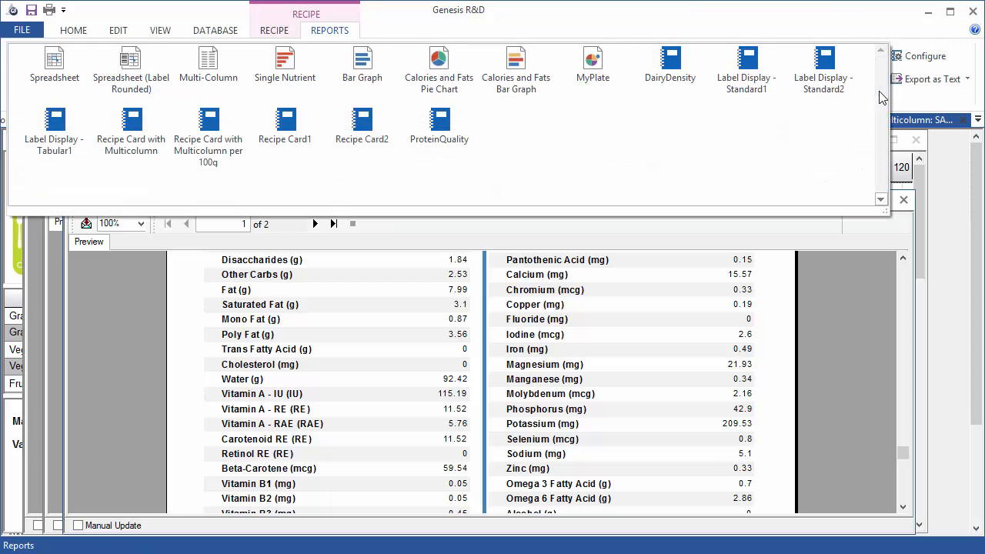
# Open the ProteinQuality report from the Reports gallery for the Fruit Salad.
pyautogui.click(438, 127)
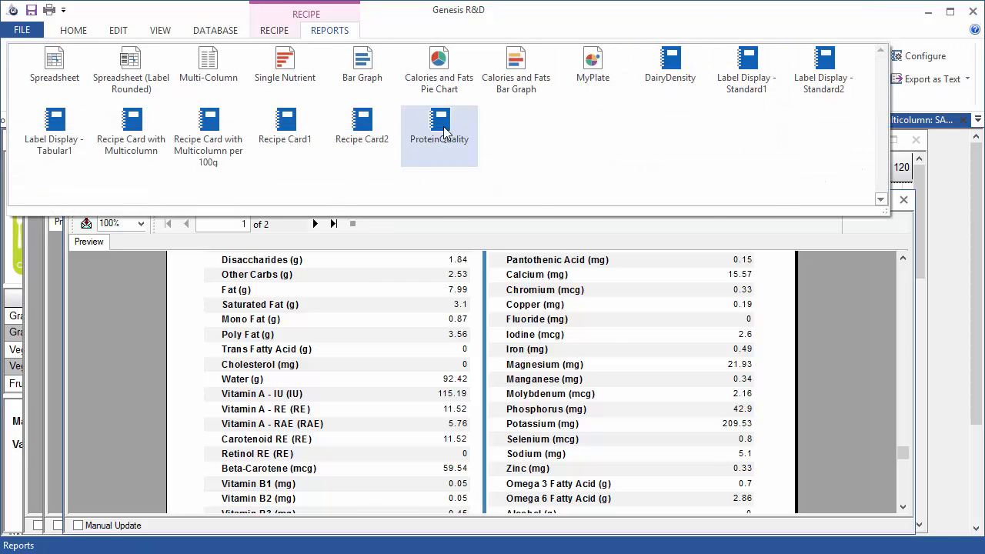
pyautogui.click(438, 123)
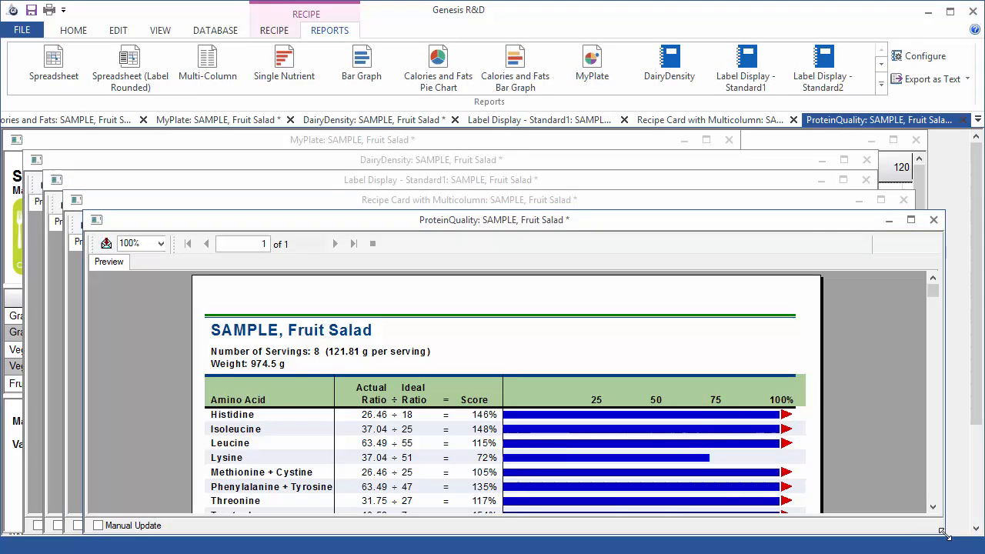
pyautogui.moveTo(968, 536)
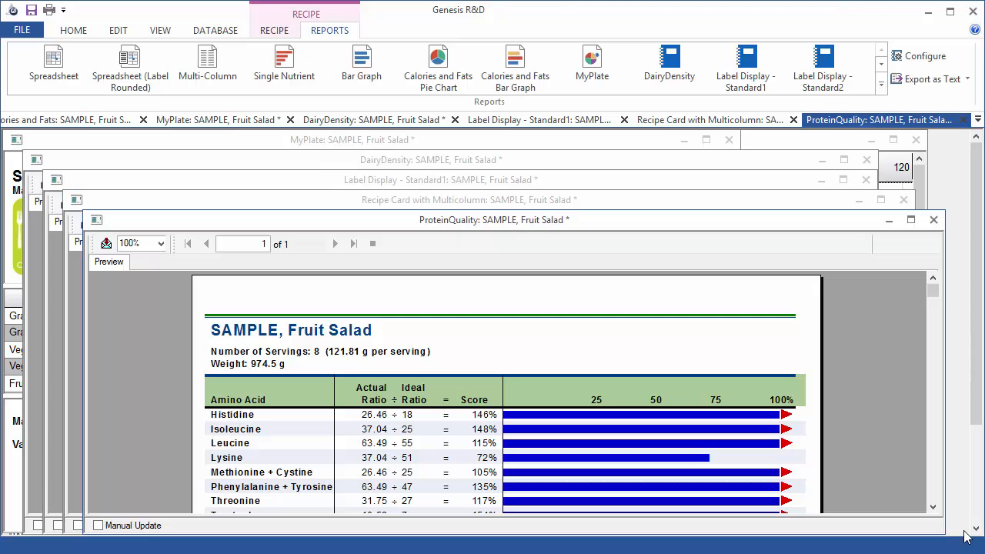